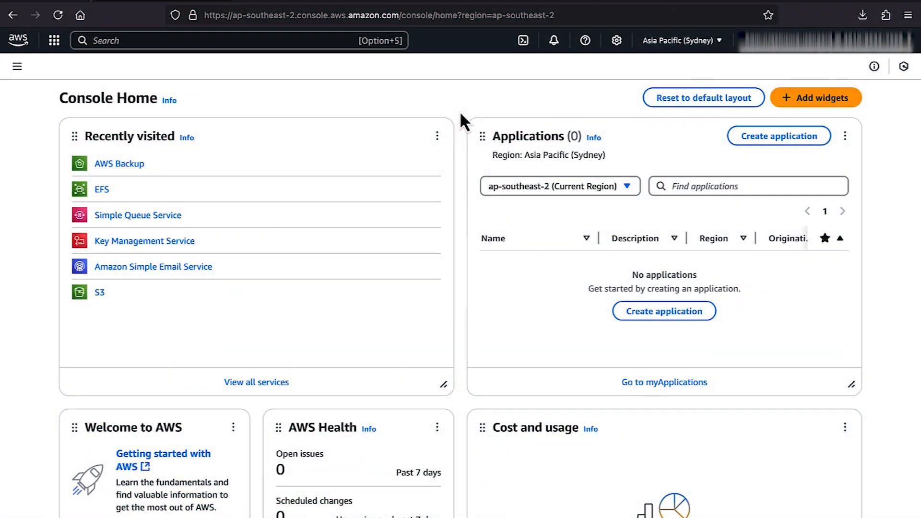
pyautogui.moveTo(350, 68)
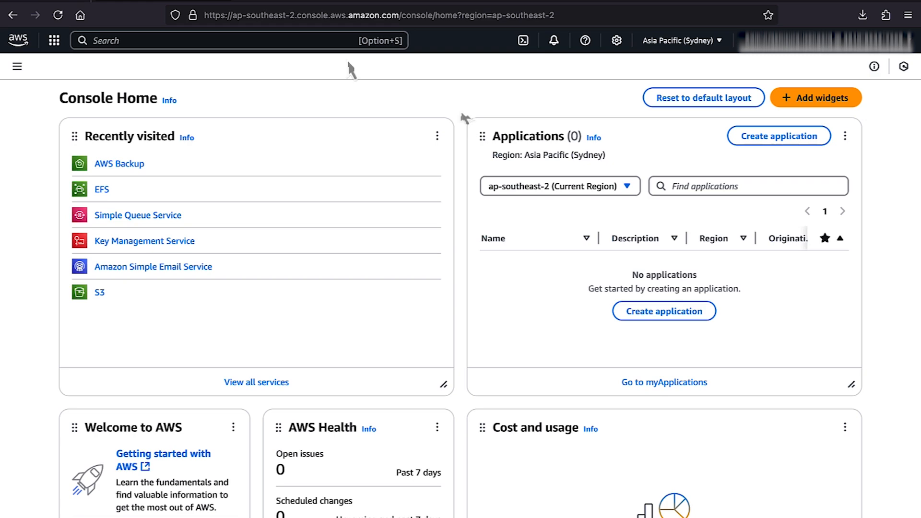
# Search the console services for 'aws backup'
pyautogui.write('aws-P')
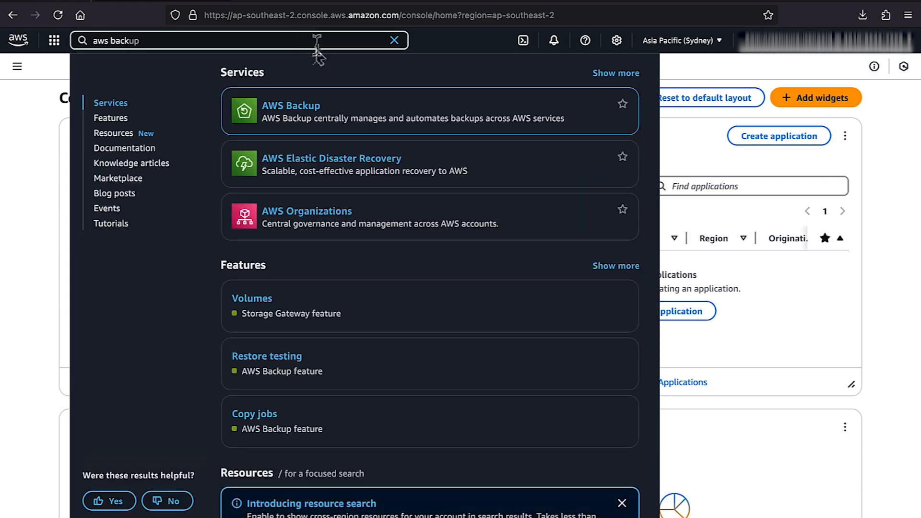
# Open AWS Backup from the search results and go to its Settings
pyautogui.click(290, 106)
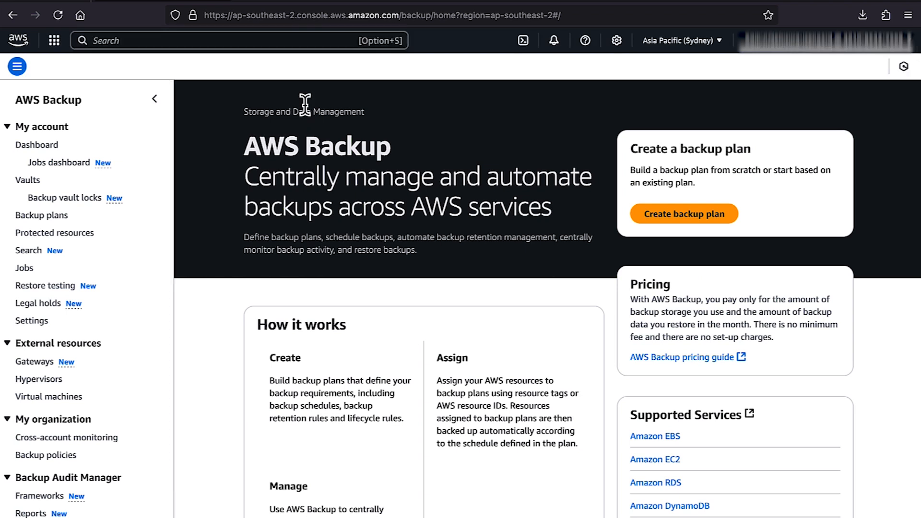
pyautogui.moveTo(52, 274)
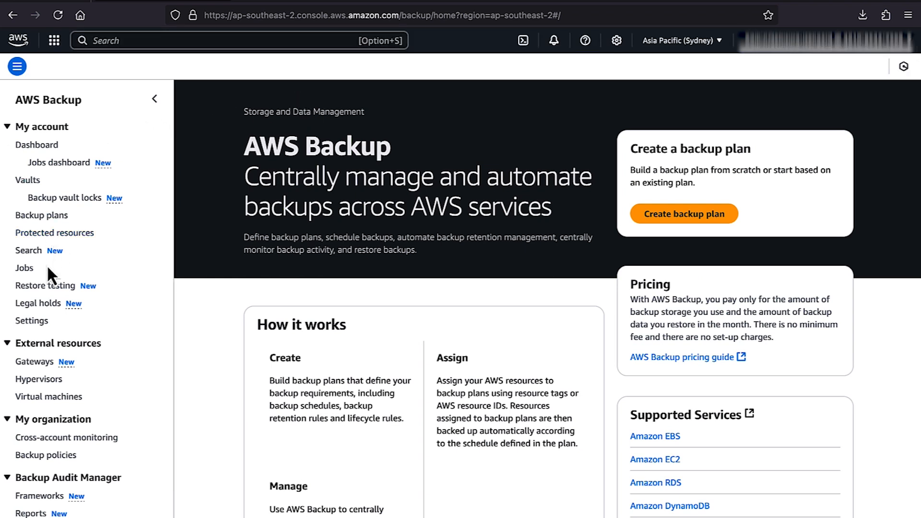
pyautogui.moveTo(41, 126)
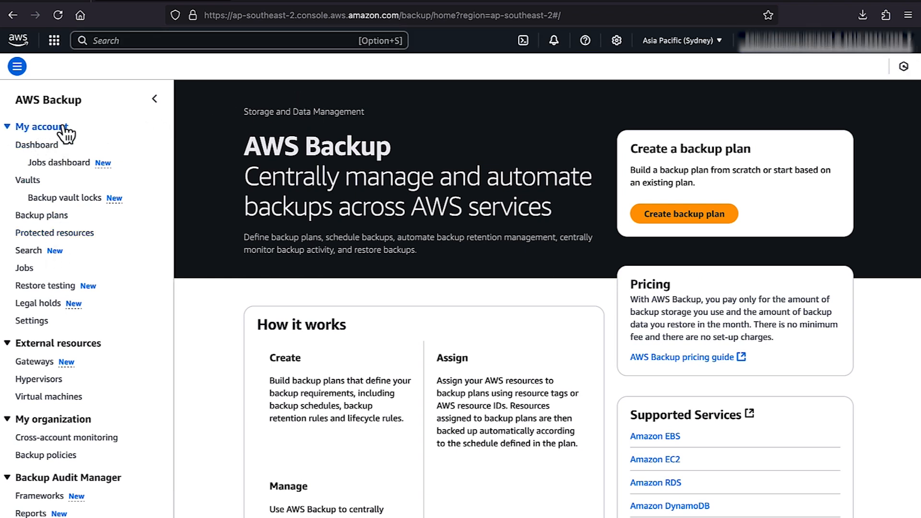
pyautogui.moveTo(32, 321)
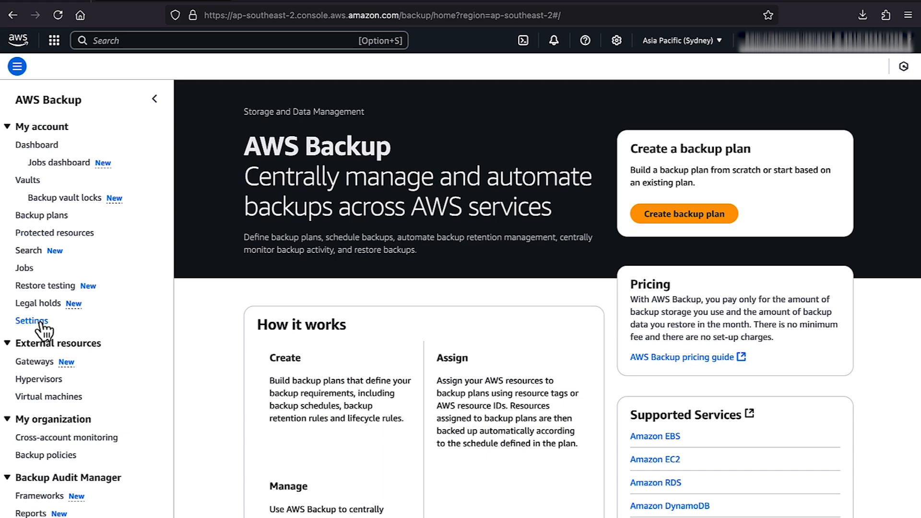
pyautogui.click(31, 321)
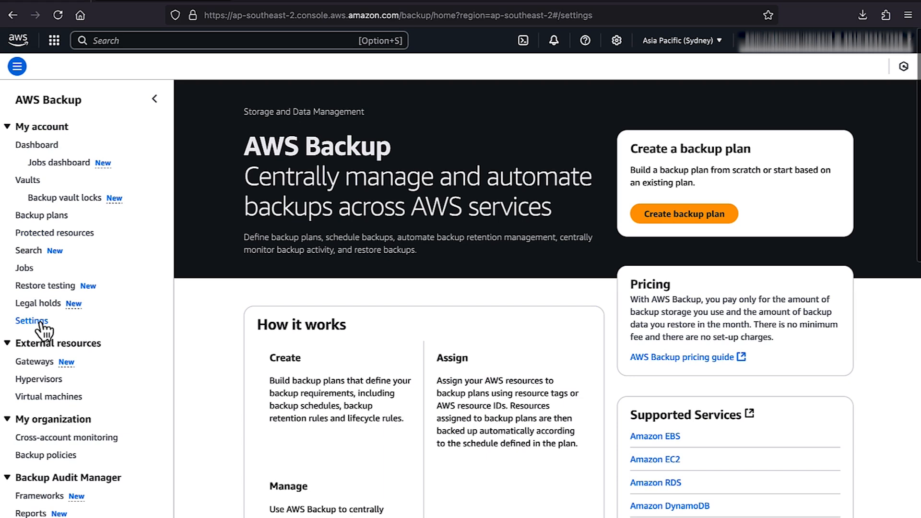
# Opt EFS in as a protected resource type, confirm, and open the Backup dashboard
pyautogui.click(31, 320)
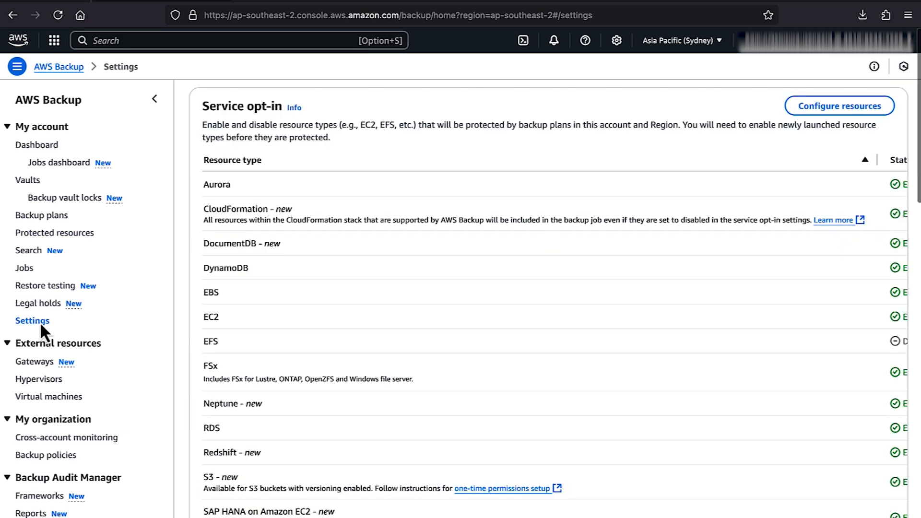
pyautogui.moveTo(52, 330)
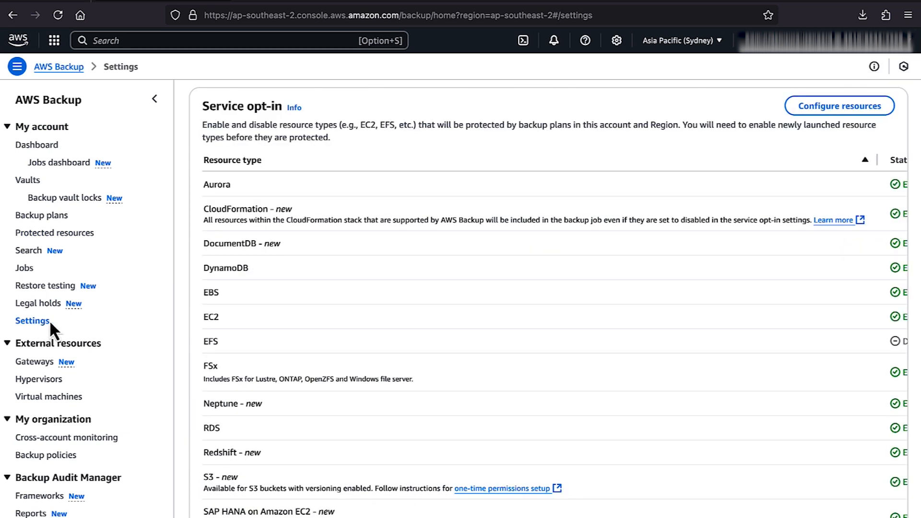
pyautogui.moveTo(722, 129)
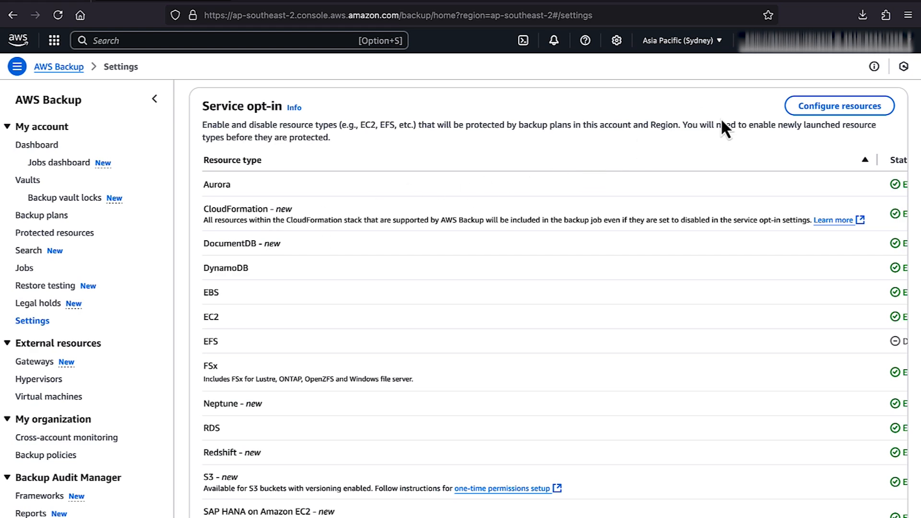
pyautogui.click(839, 105)
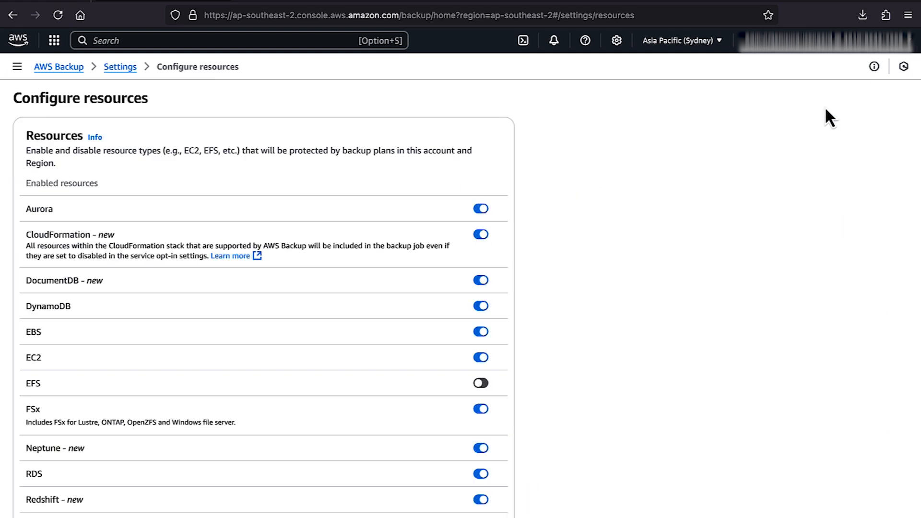
pyautogui.scroll(-3)
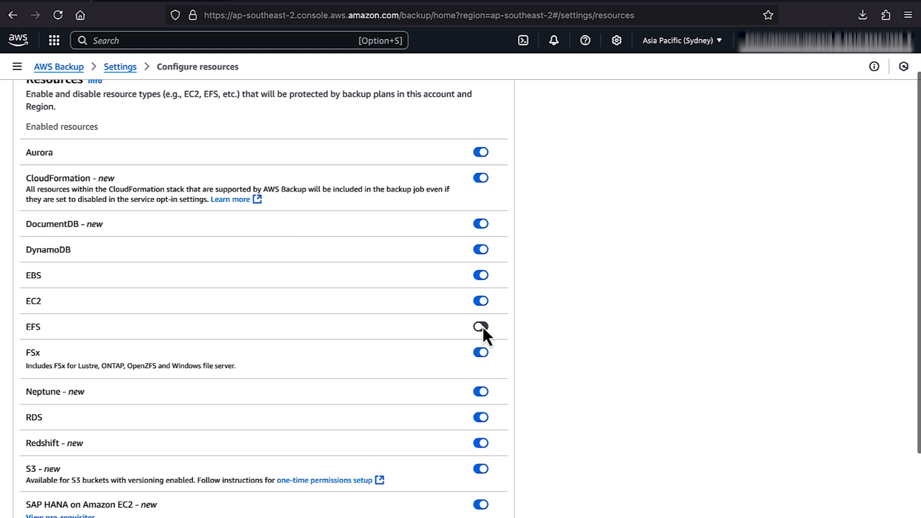
pyautogui.scroll(-3)
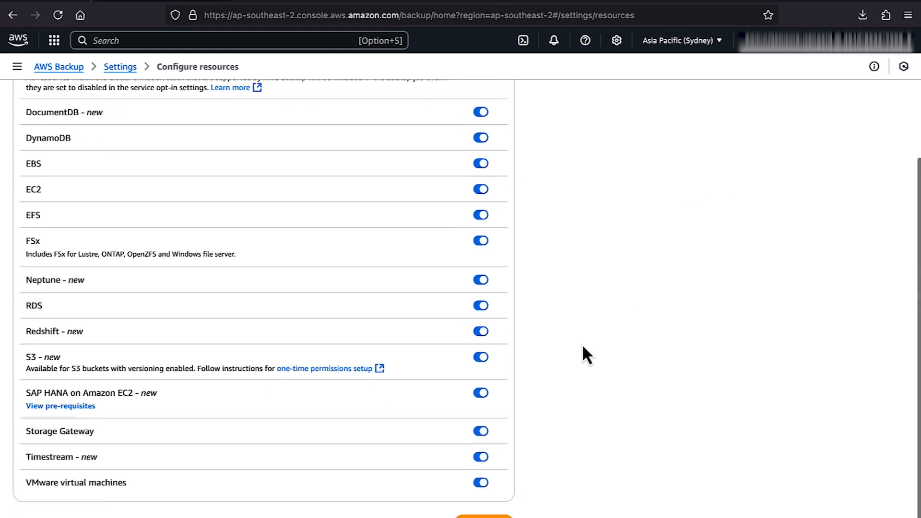
pyautogui.scroll(-3)
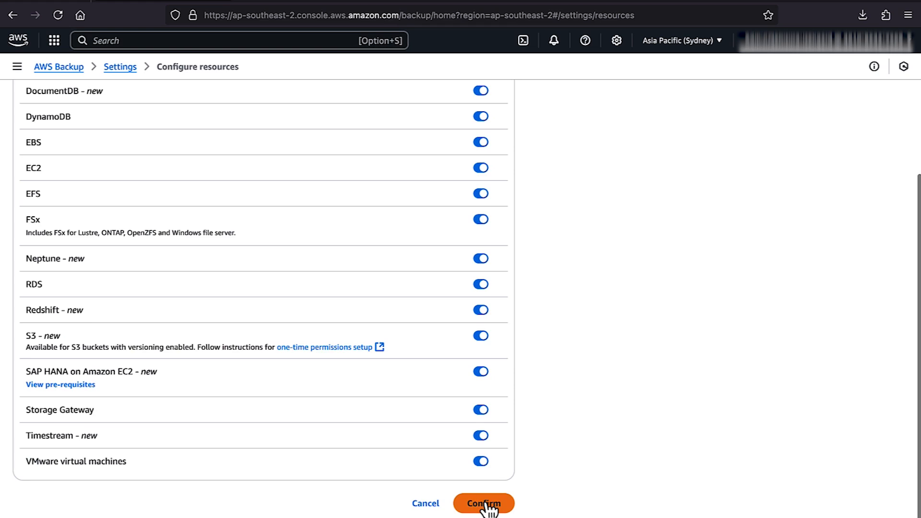
pyautogui.click(483, 503)
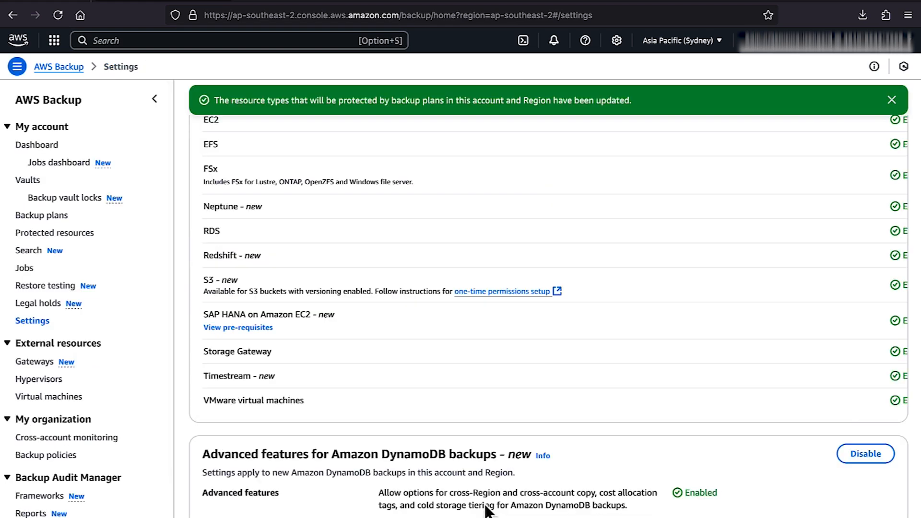
pyautogui.moveTo(162, 345)
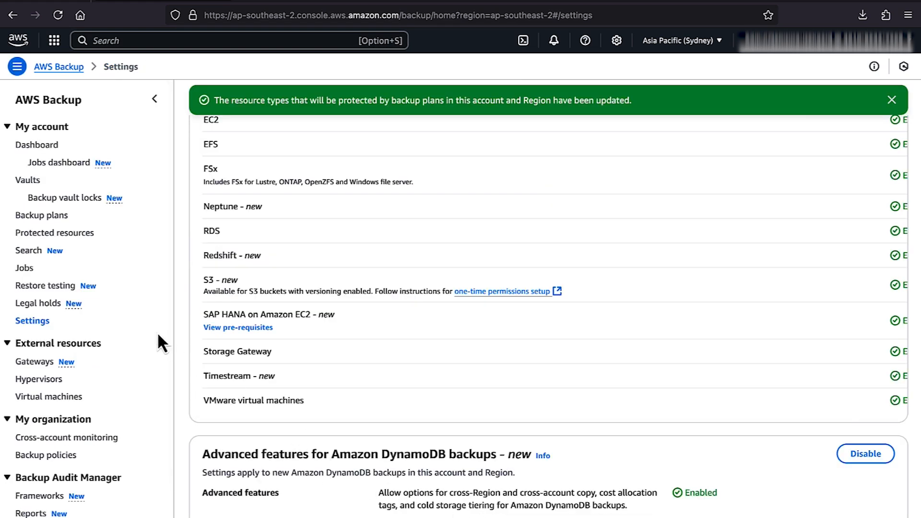
pyautogui.click(37, 144)
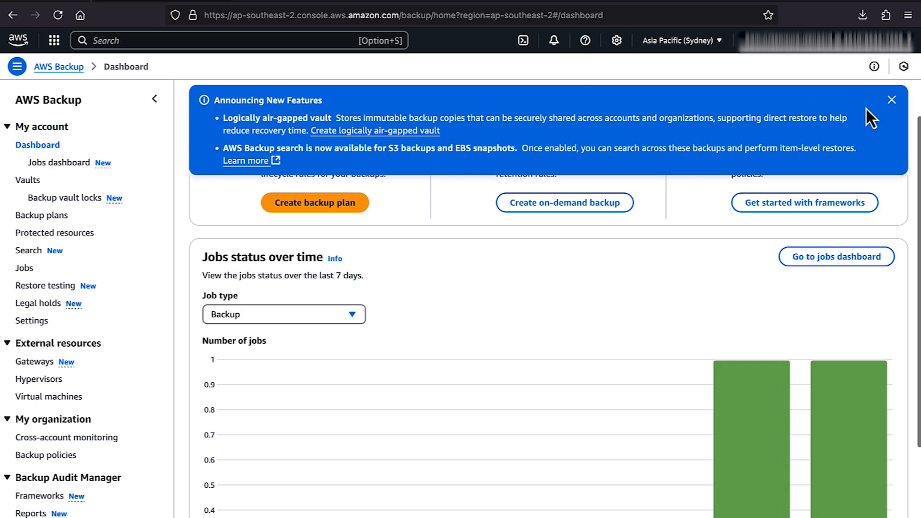
pyautogui.click(891, 99)
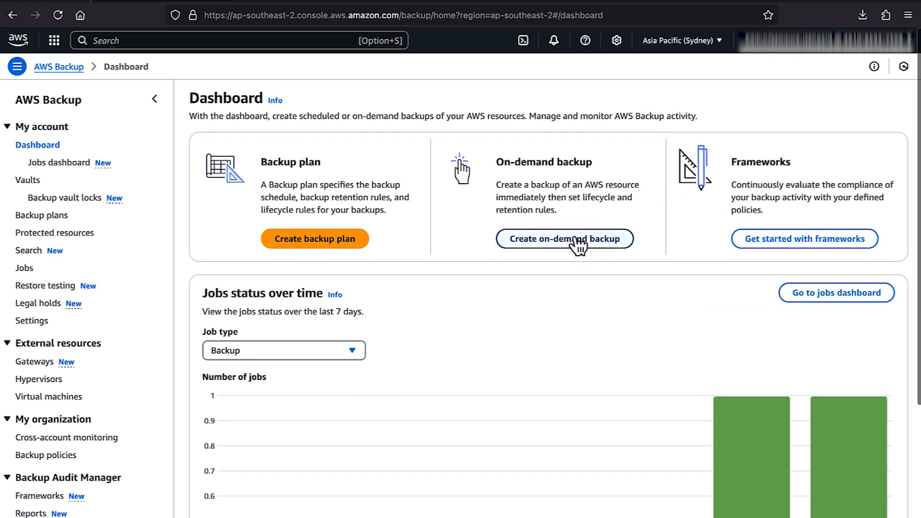
pyautogui.click(564, 239)
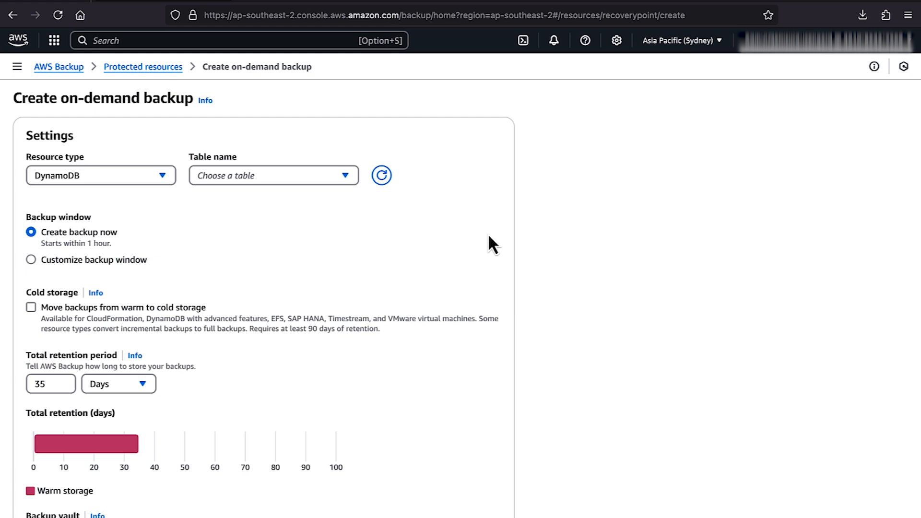
pyautogui.click(100, 175)
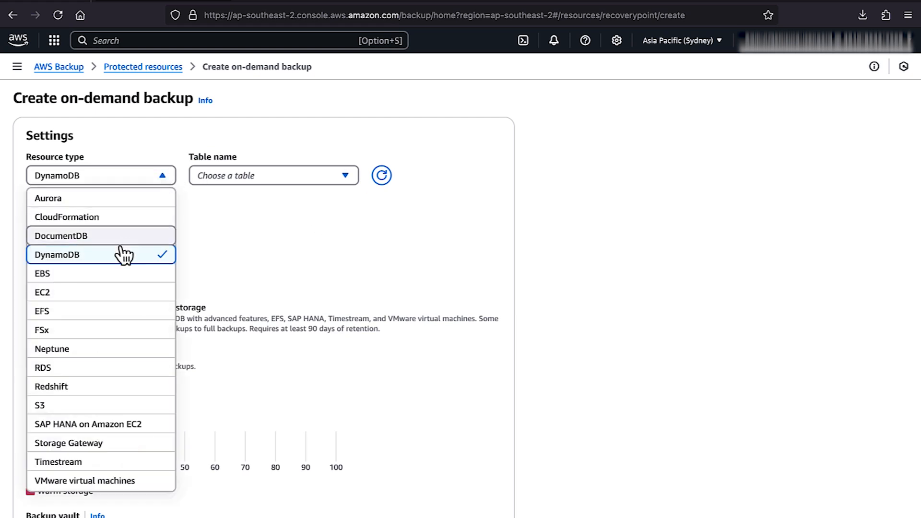
pyautogui.click(41, 311)
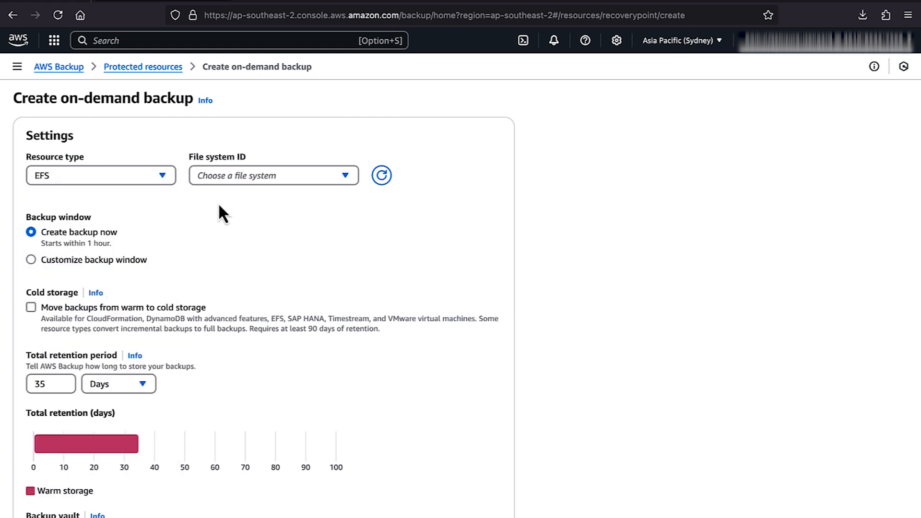
pyautogui.click(273, 175)
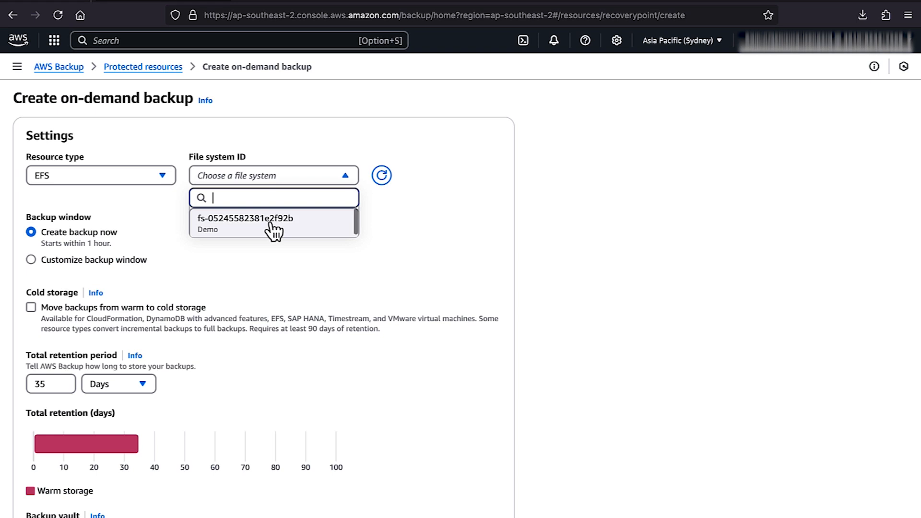
pyautogui.click(273, 218)
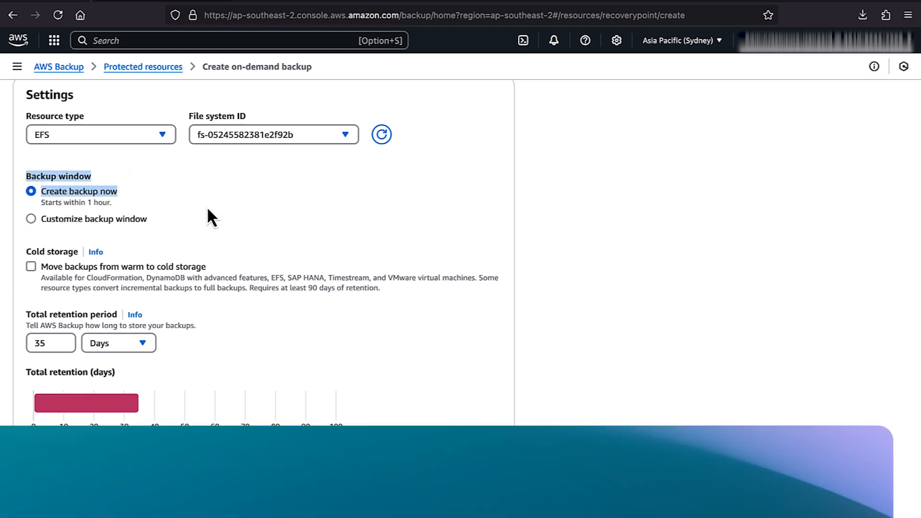
# Use vault EFS_Backup_Demo with 35-day retention and submit the on-demand backup
pyautogui.scroll(-3)
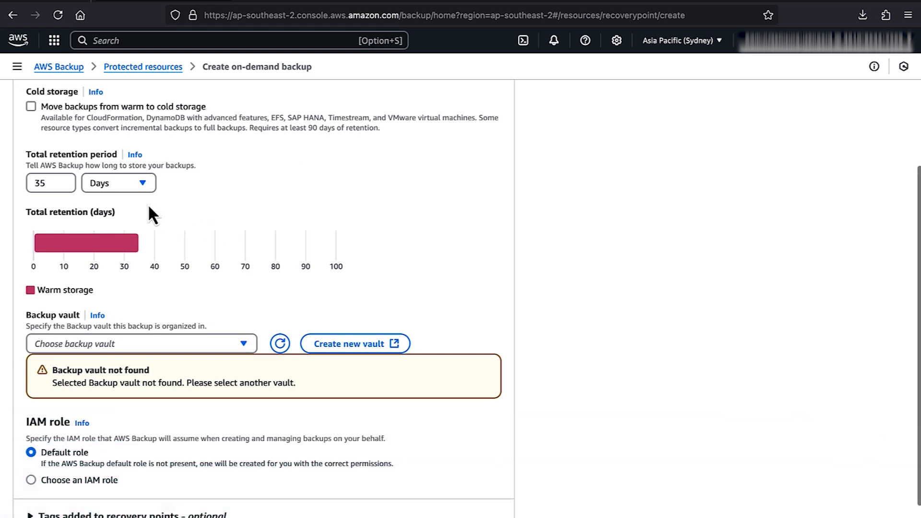
pyautogui.moveTo(31, 168)
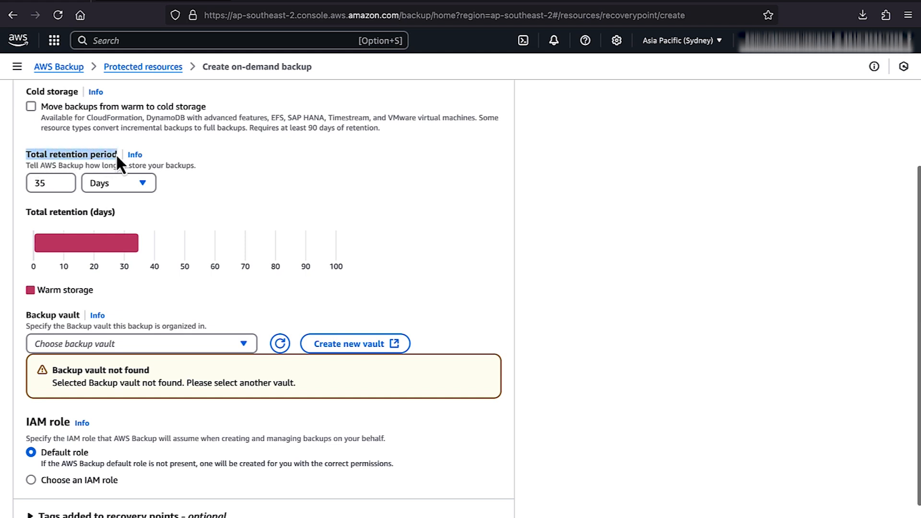
pyautogui.moveTo(267, 207)
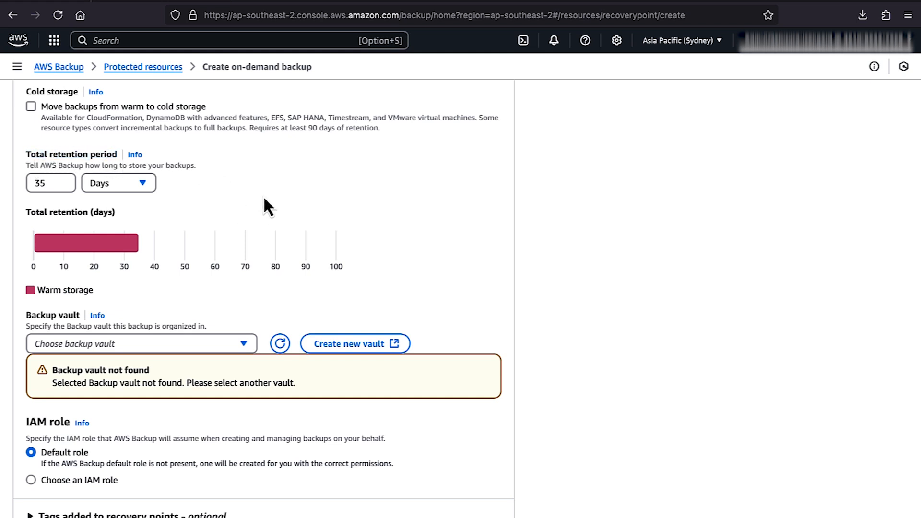
pyautogui.scroll(-3)
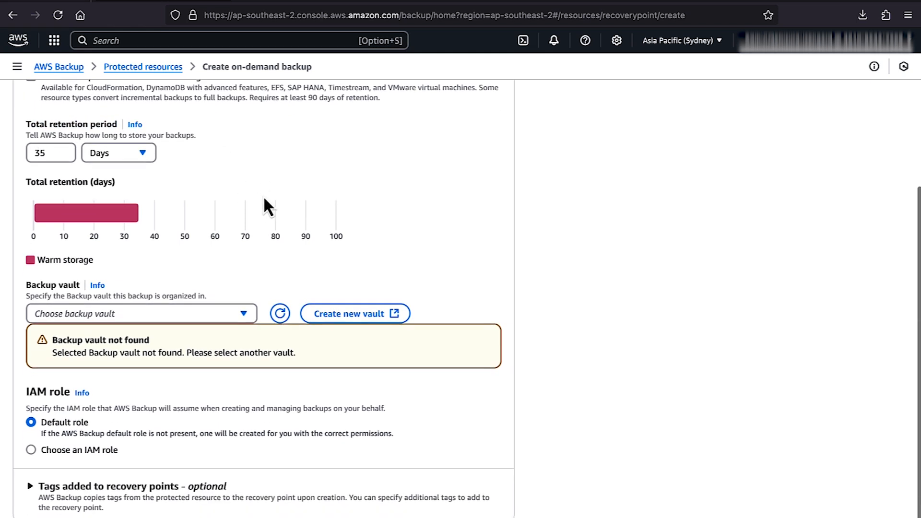
pyautogui.scroll(3)
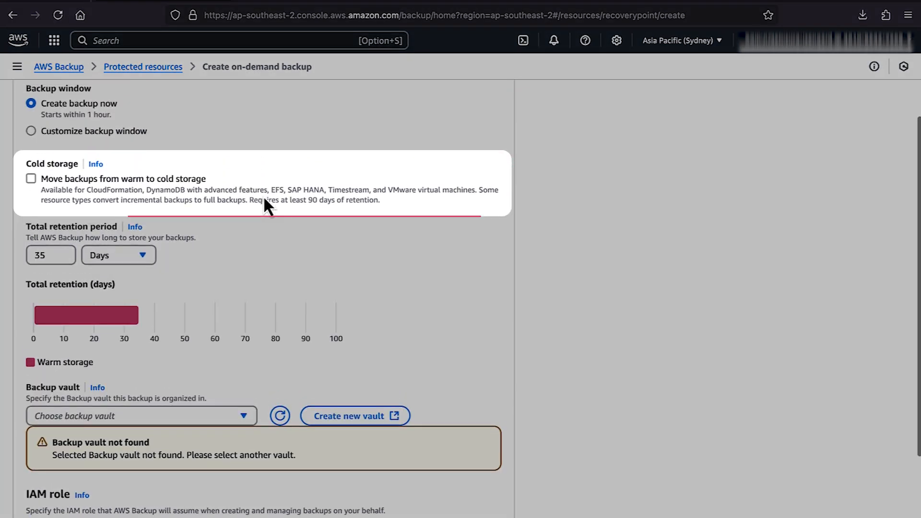
pyautogui.moveTo(262, 230)
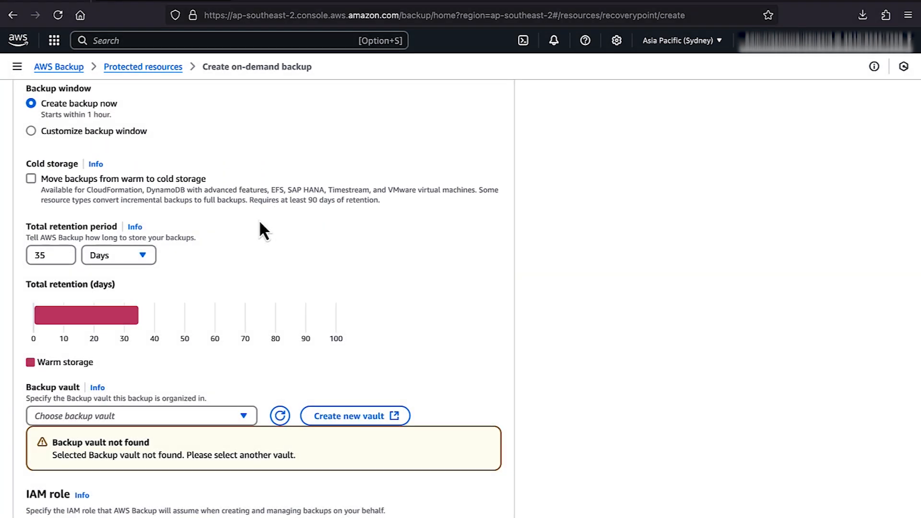
pyautogui.moveTo(155, 270)
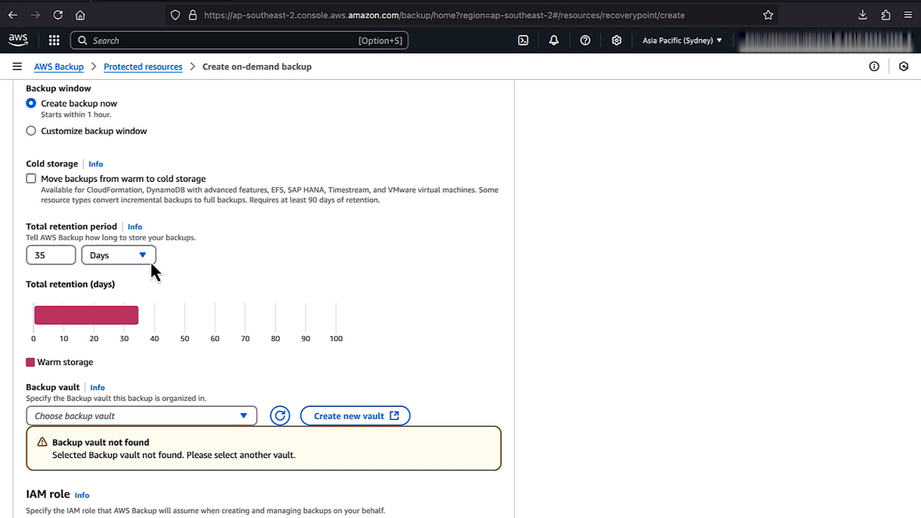
pyautogui.click(118, 255)
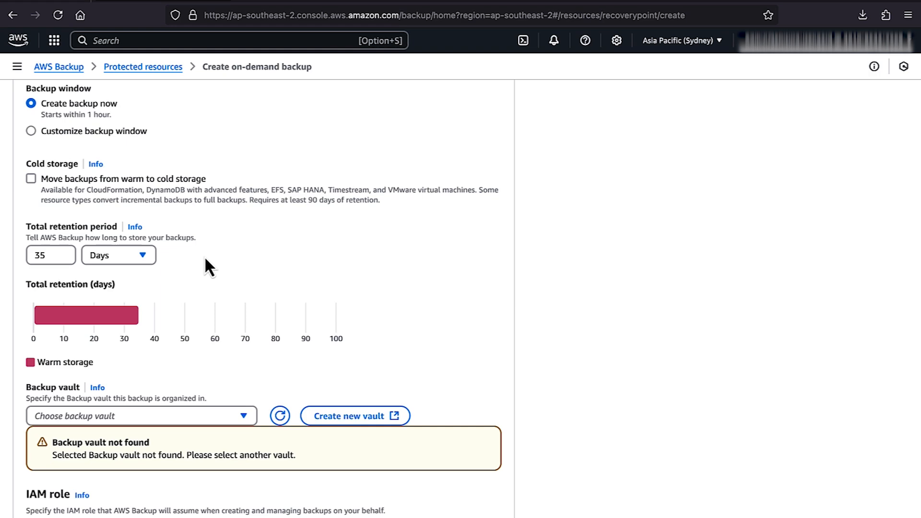
pyautogui.scroll(-3)
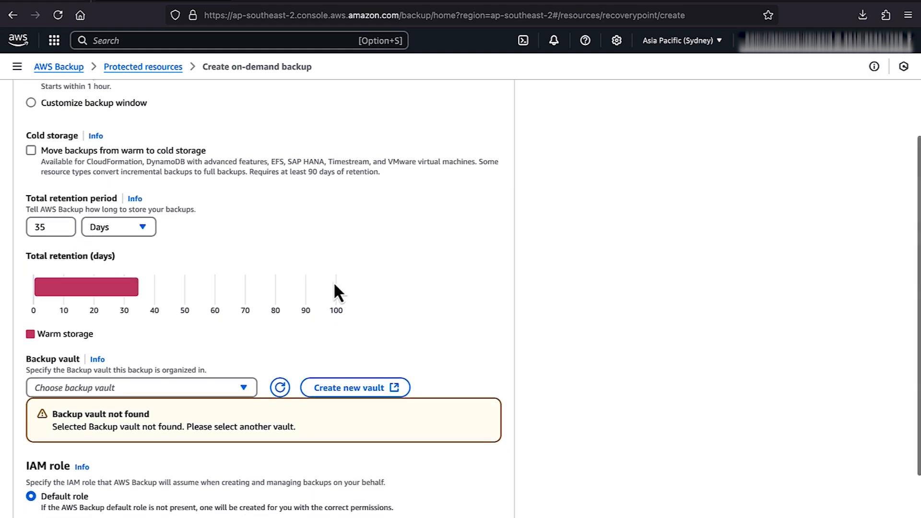
pyautogui.scroll(-3)
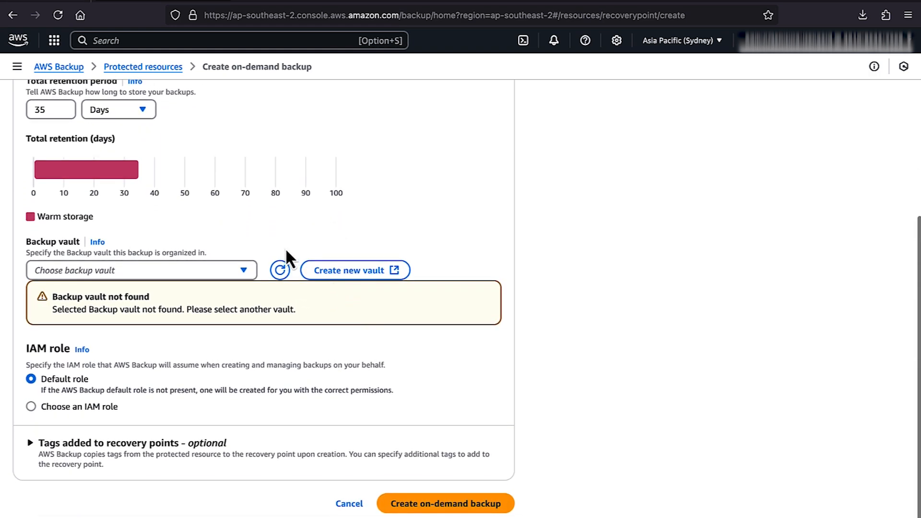
pyautogui.moveTo(288, 244)
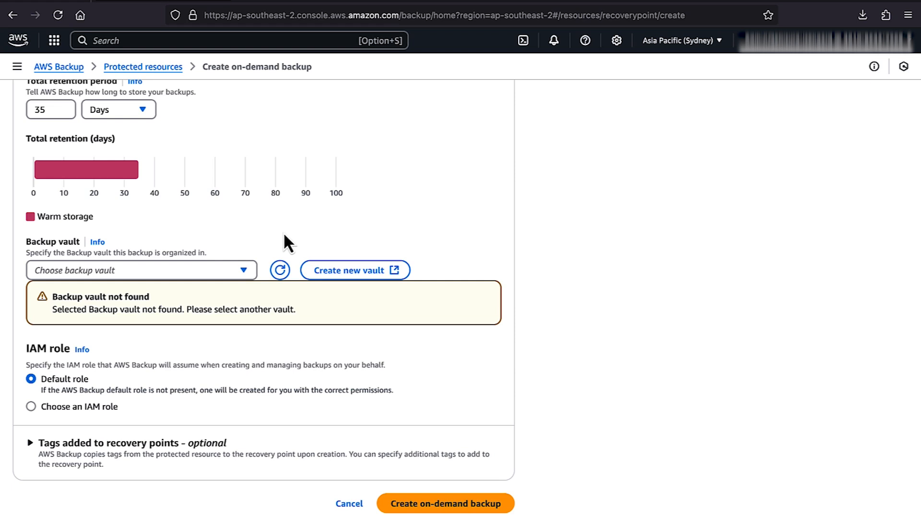
pyautogui.moveTo(257, 270)
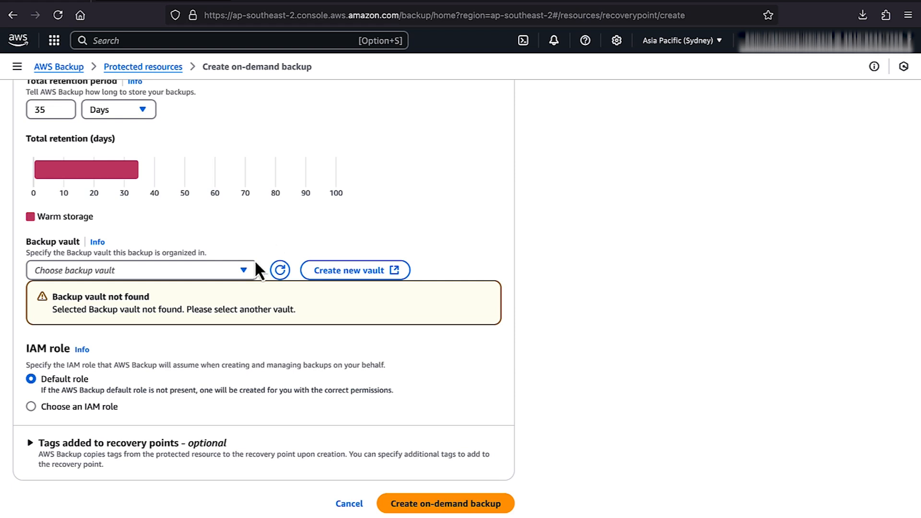
pyautogui.moveTo(248, 281)
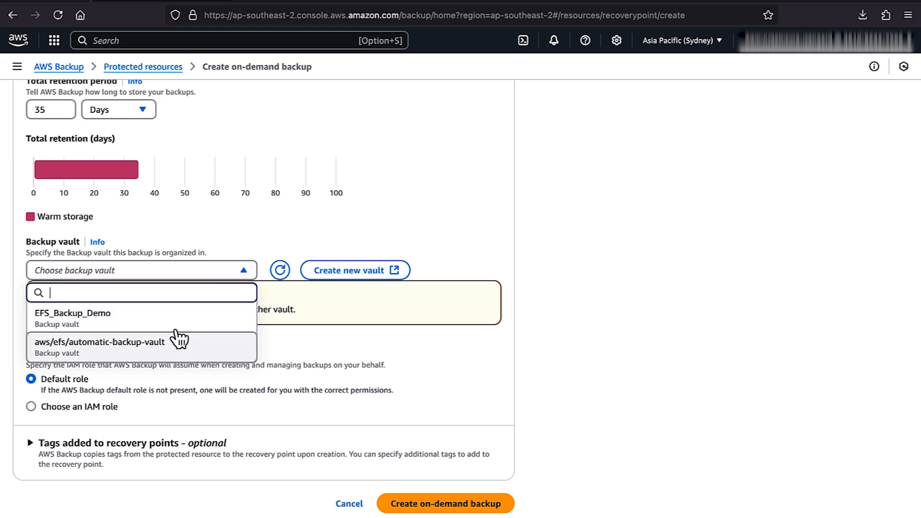
pyautogui.click(73, 314)
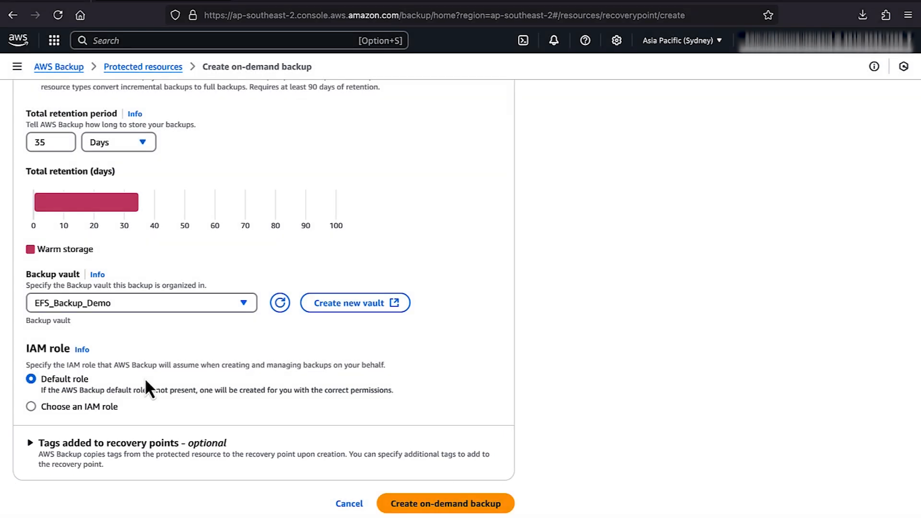
pyautogui.click(445, 503)
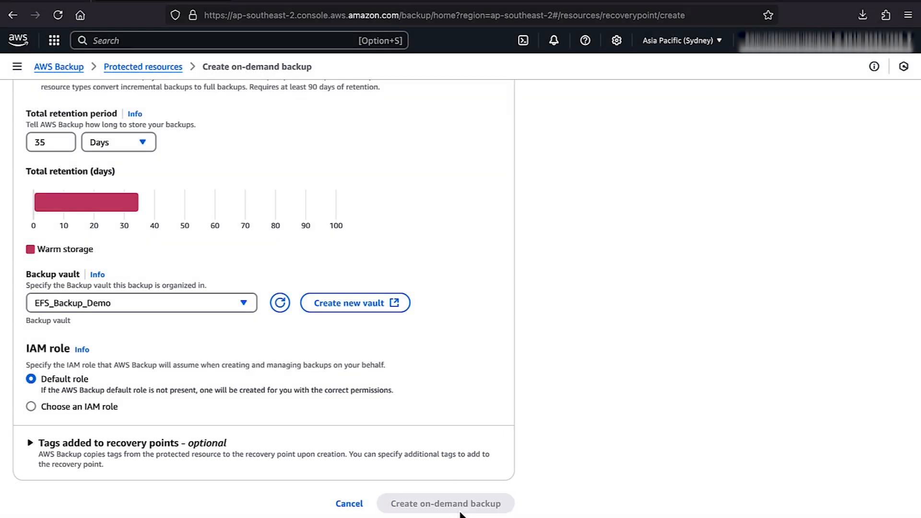
# Open backup job 059C4319 and verify its status is Completed
pyautogui.click(445, 503)
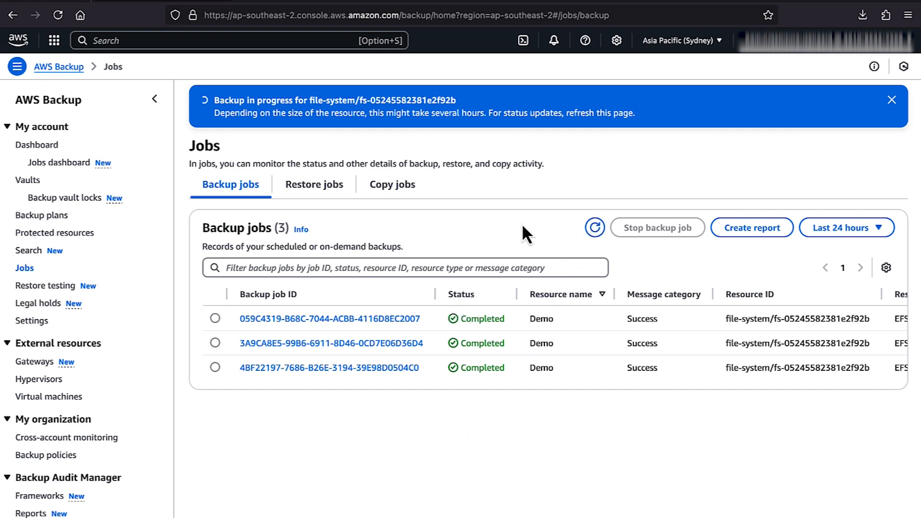
pyautogui.moveTo(472, 227)
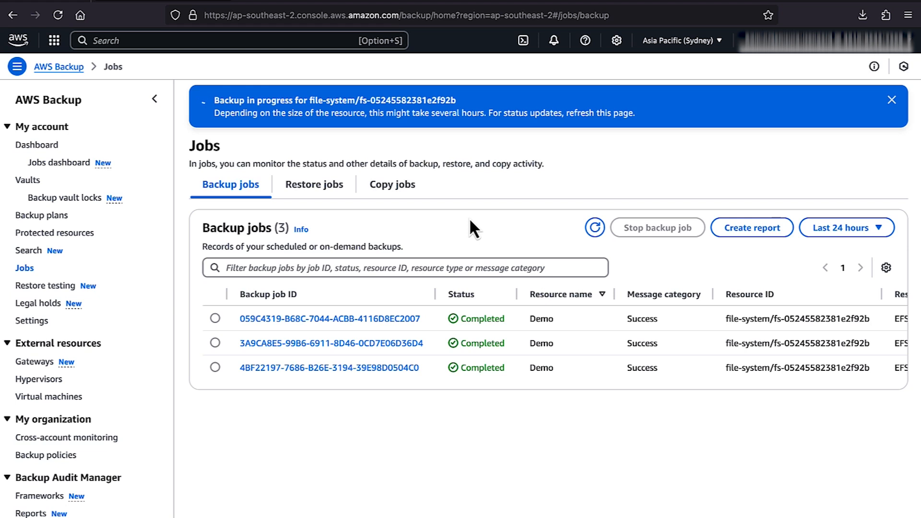
pyautogui.moveTo(235, 327)
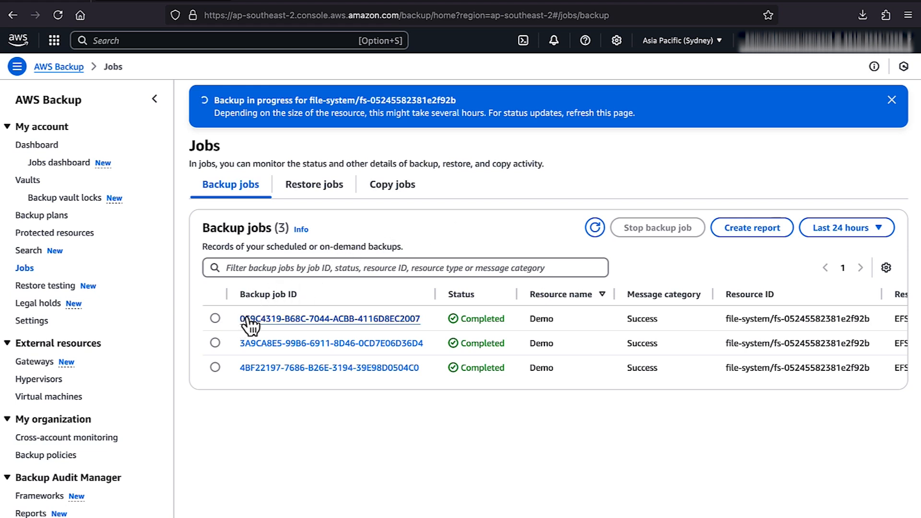
pyautogui.click(330, 318)
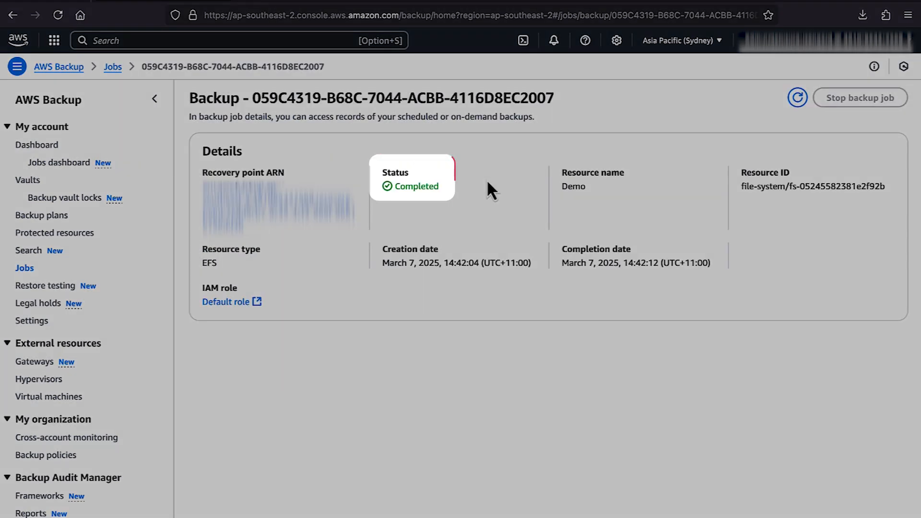
pyautogui.moveTo(491, 189)
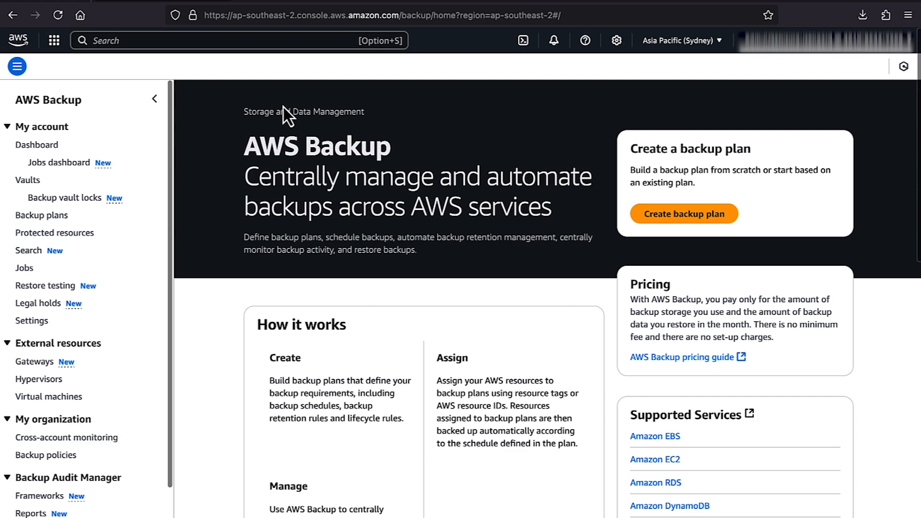
pyautogui.moveTo(79, 165)
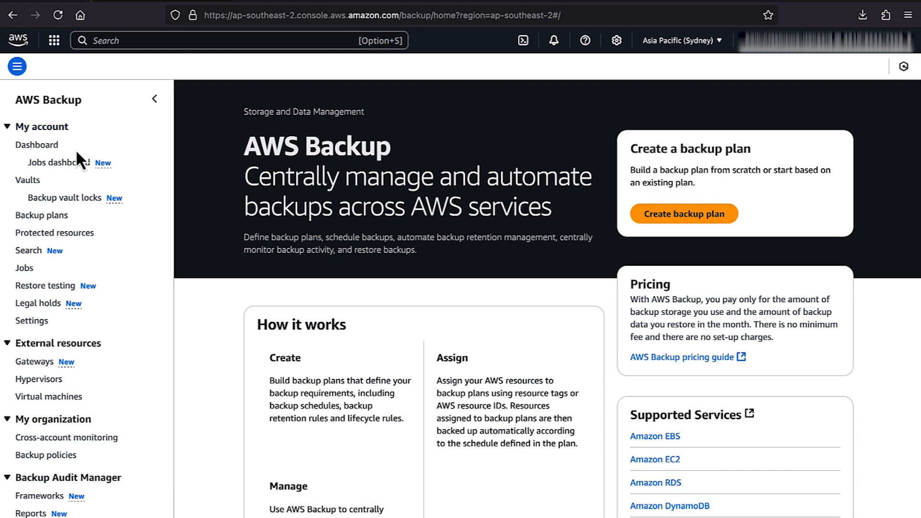
# In vault EFS_Backup_Demo, begin restoring recovery point 7e9d9cb7
pyautogui.click(28, 180)
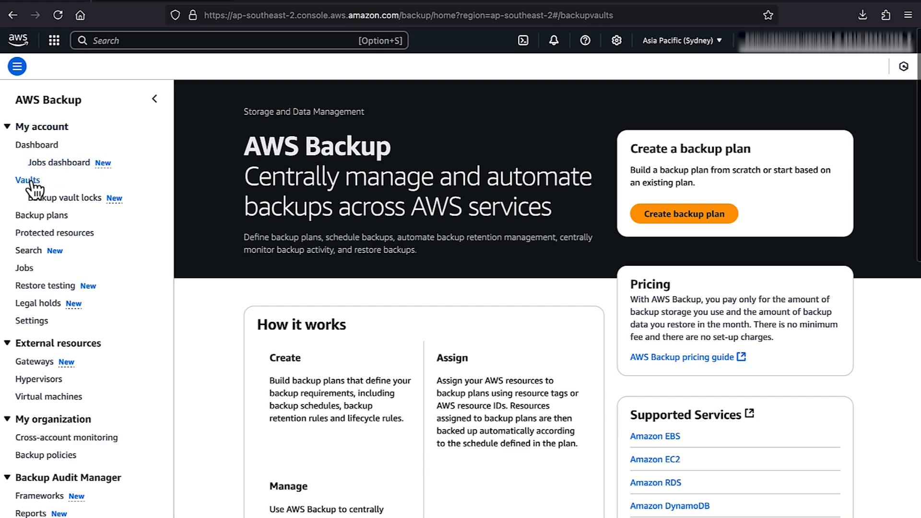
pyautogui.click(28, 180)
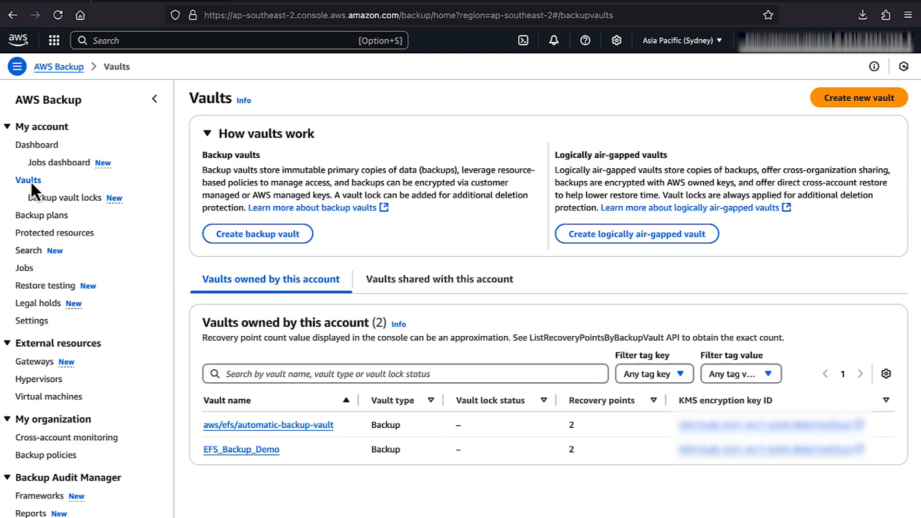
pyautogui.moveTo(164, 338)
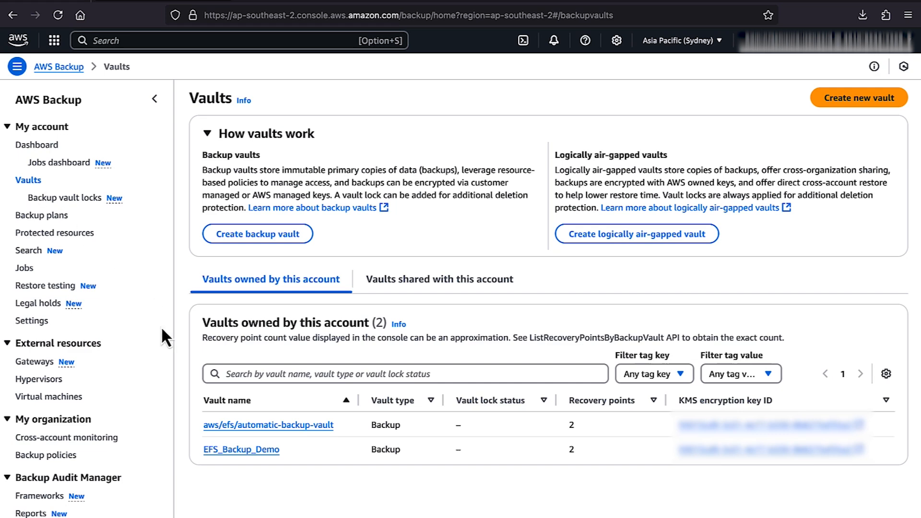
pyautogui.click(241, 449)
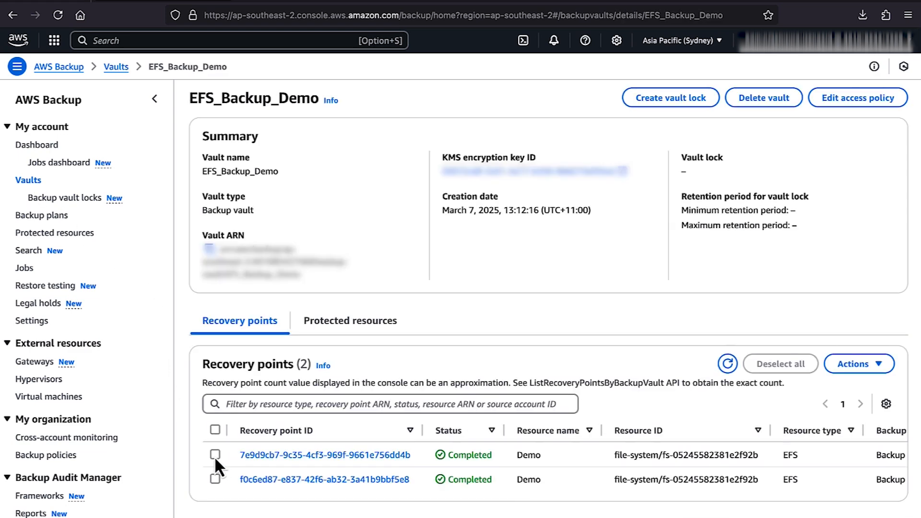
pyautogui.click(215, 455)
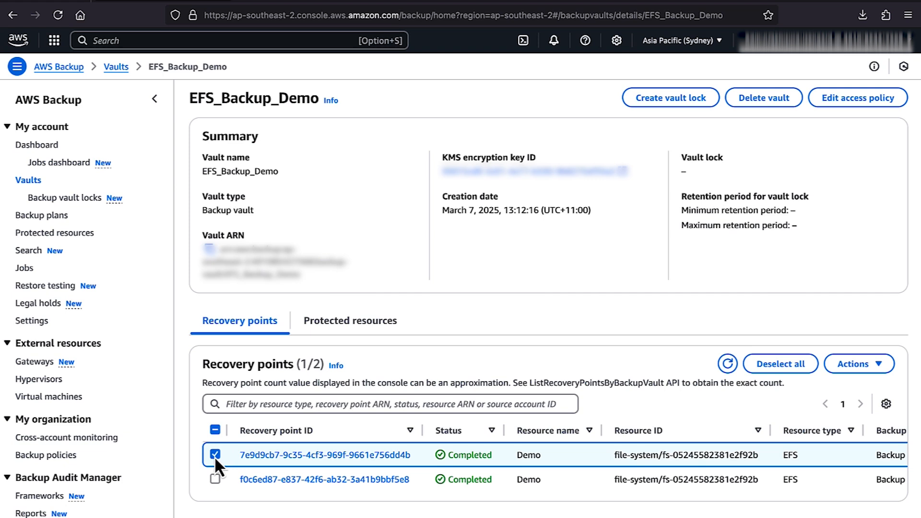
pyautogui.moveTo(859, 363)
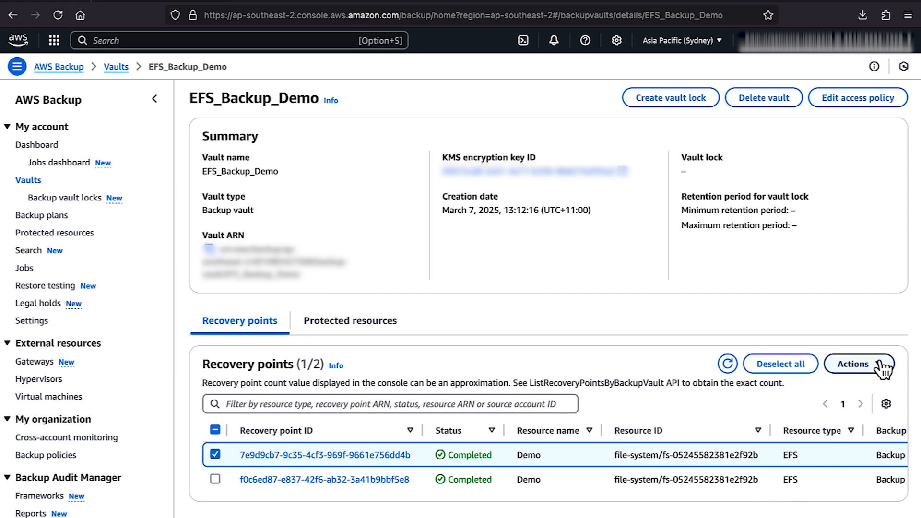
pyautogui.click(858, 364)
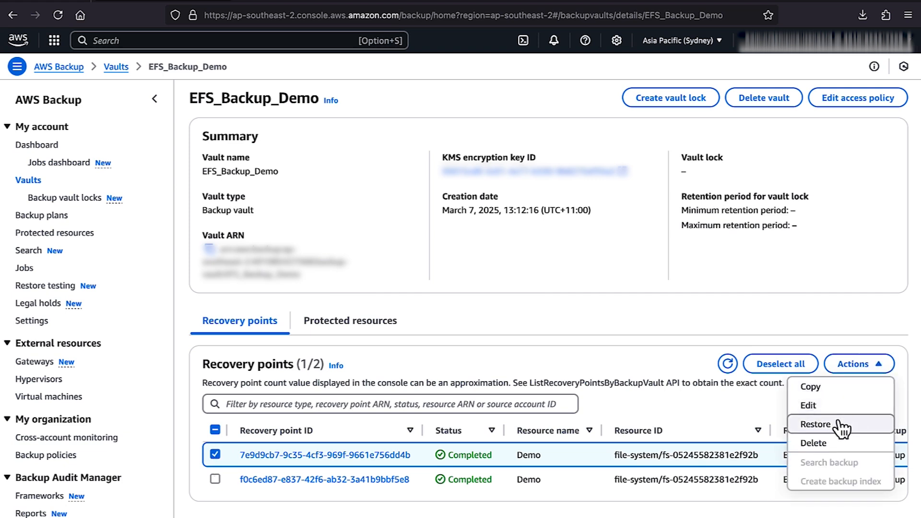
pyautogui.click(815, 424)
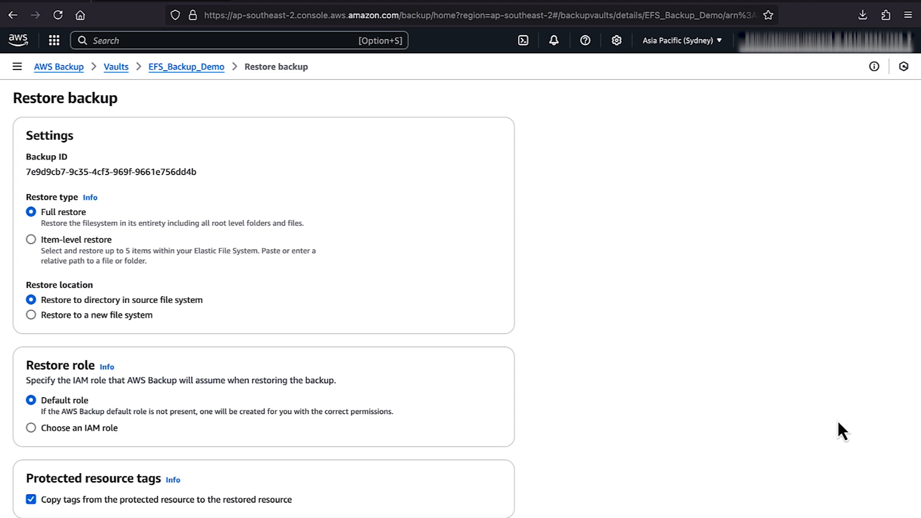
# Restore the recovery point to a new Regional, General purpose, encrypted file system
pyautogui.scroll(-3)
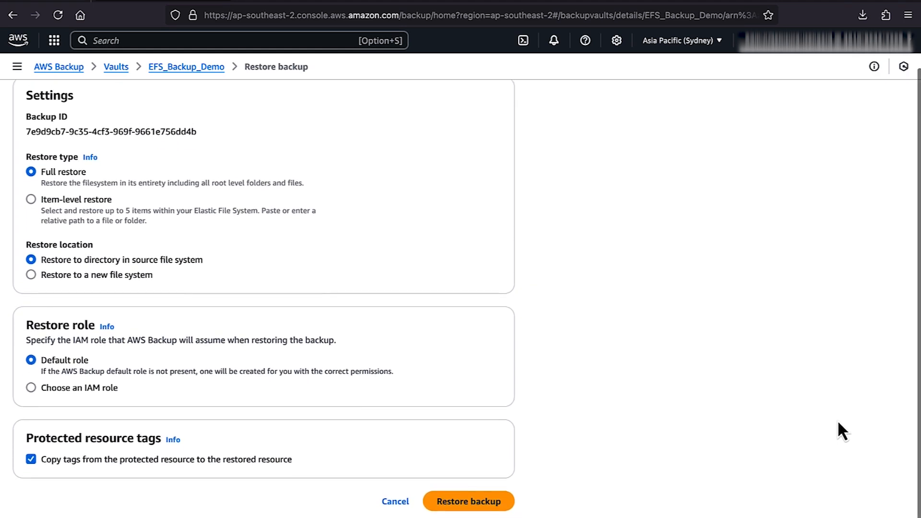
pyautogui.moveTo(147, 227)
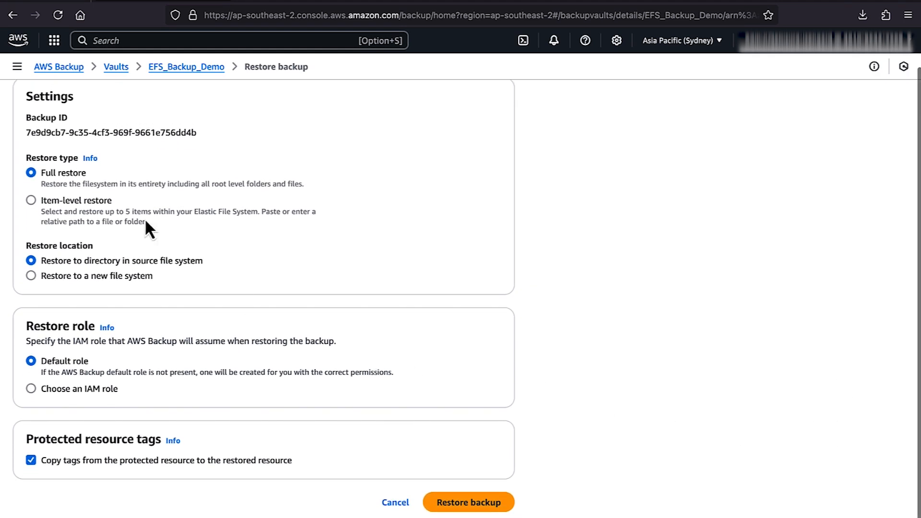
pyautogui.moveTo(65, 279)
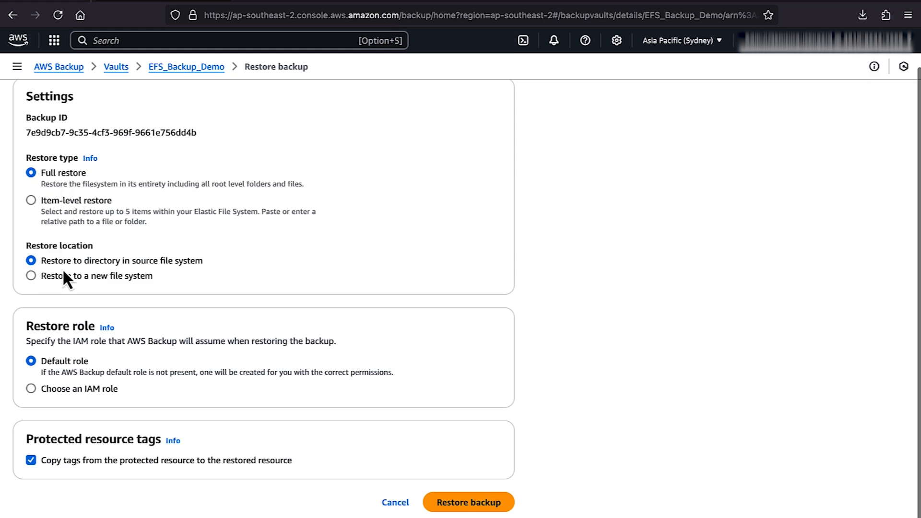
pyautogui.moveTo(64, 287)
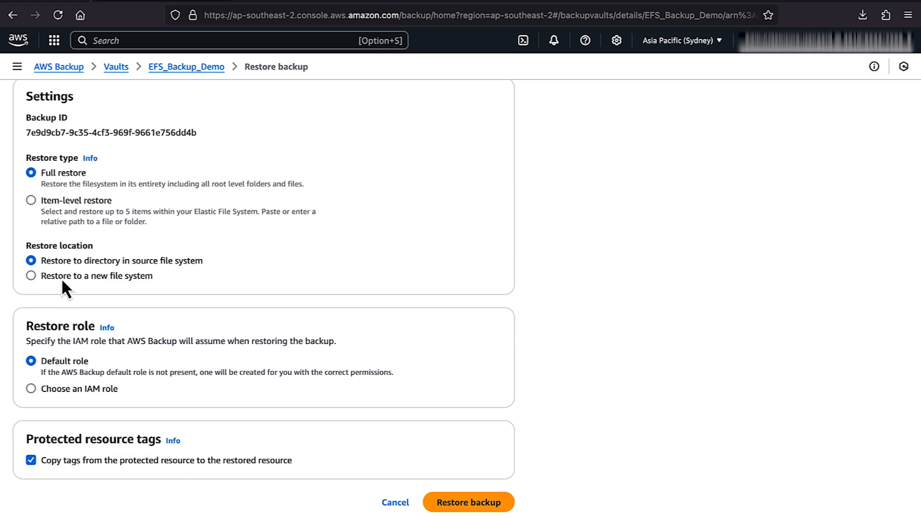
pyautogui.click(31, 276)
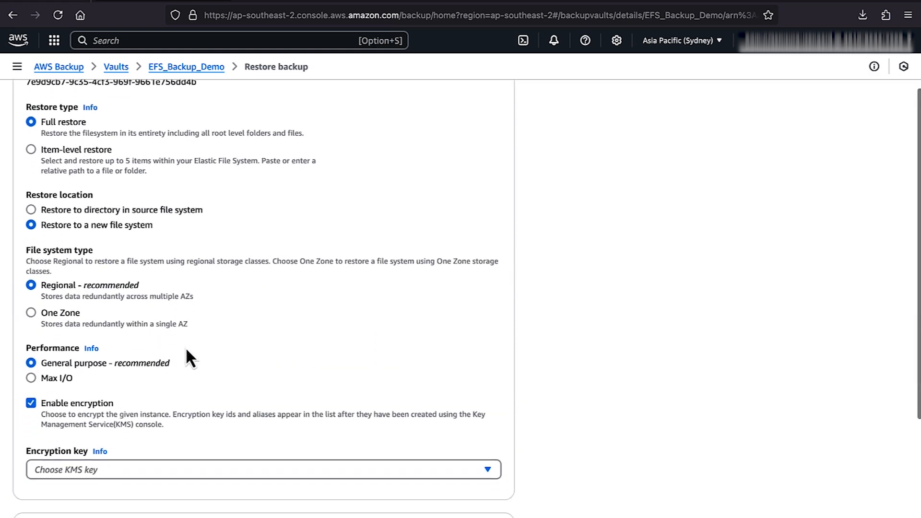
pyautogui.scroll(-3)
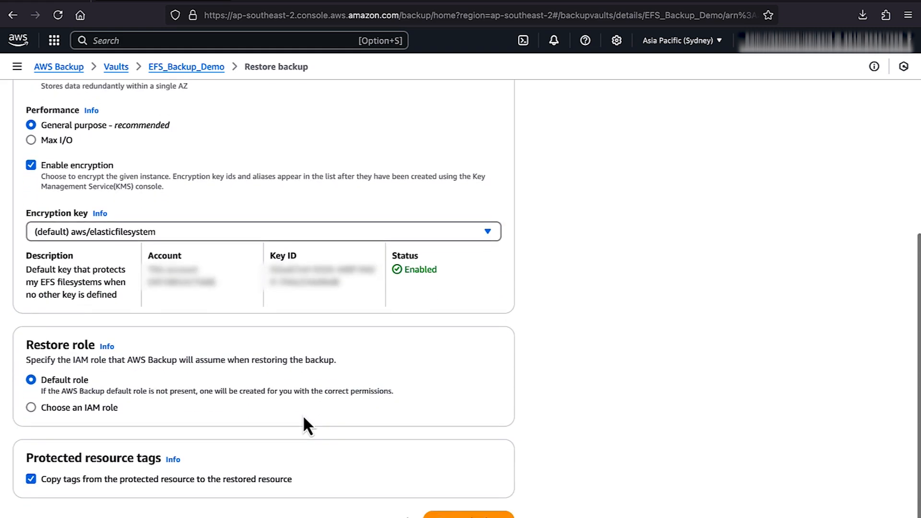
pyautogui.scroll(-3)
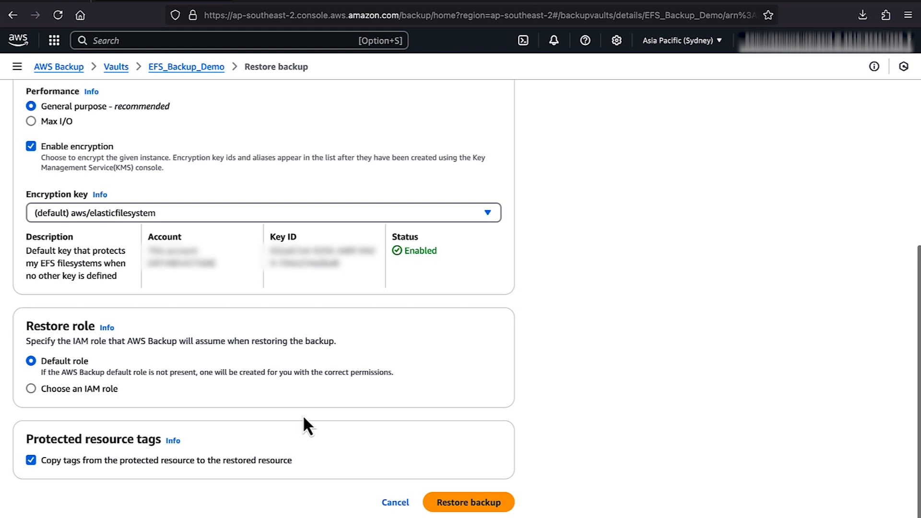
pyautogui.moveTo(468, 502)
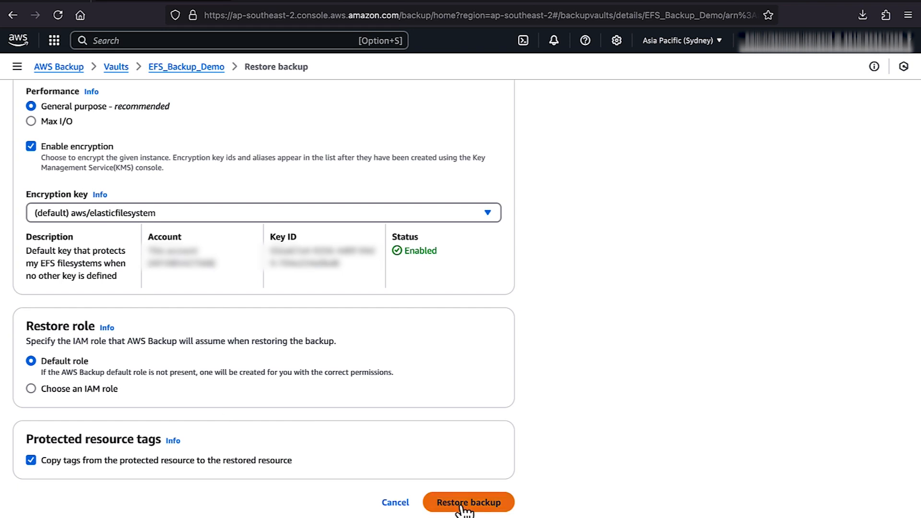
pyautogui.click(468, 502)
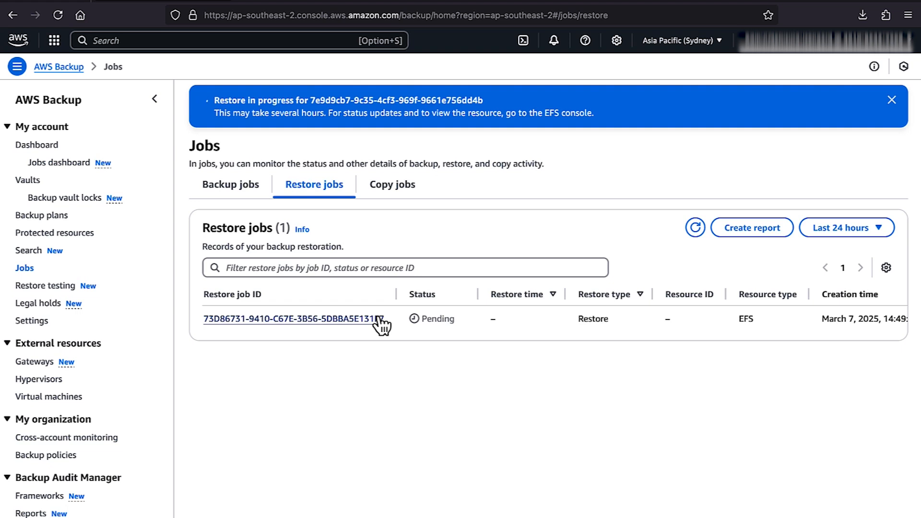
# Confirm restore job 73D86731 completed, creating fs-01fbdb308a94355f8, then search for EFS
pyautogui.click(290, 319)
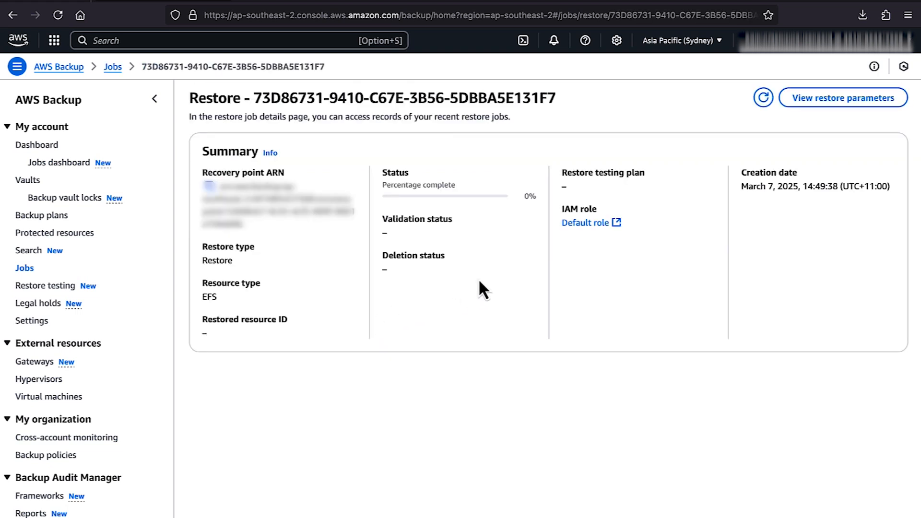
pyautogui.moveTo(633, 114)
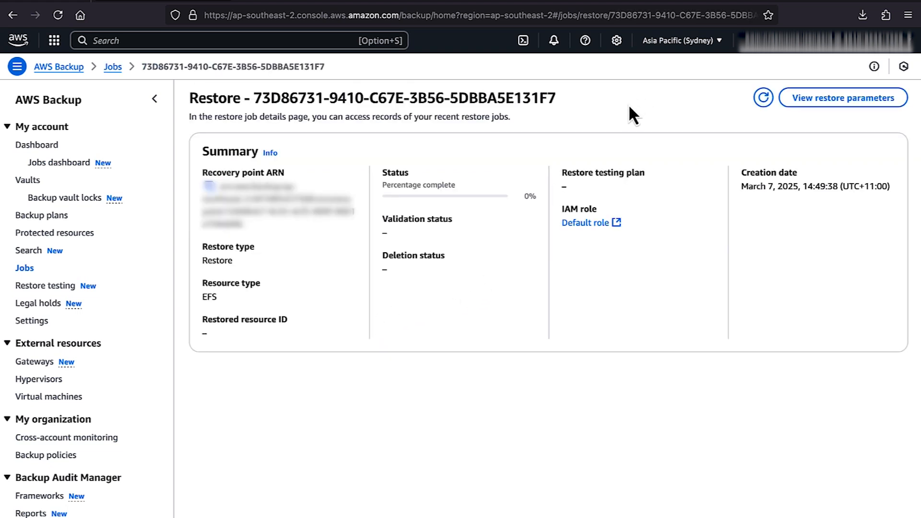
pyautogui.click(763, 97)
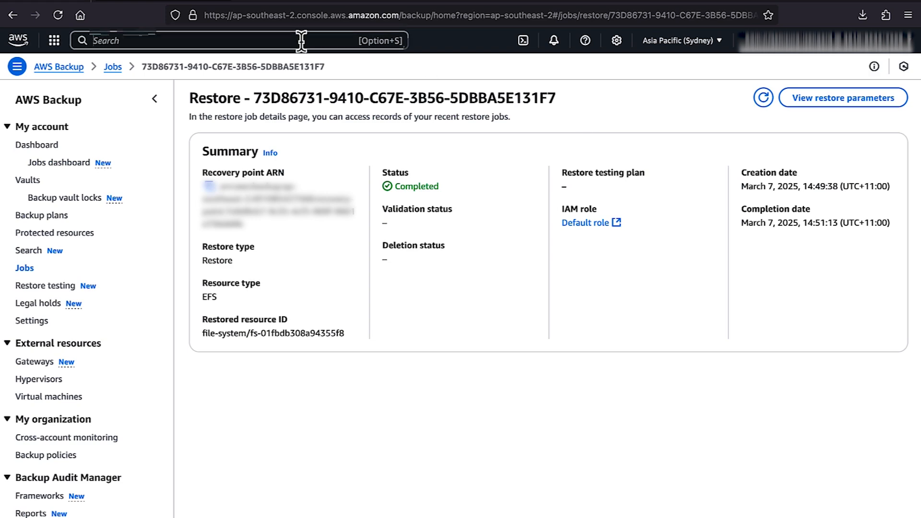
pyautogui.write('EFS')
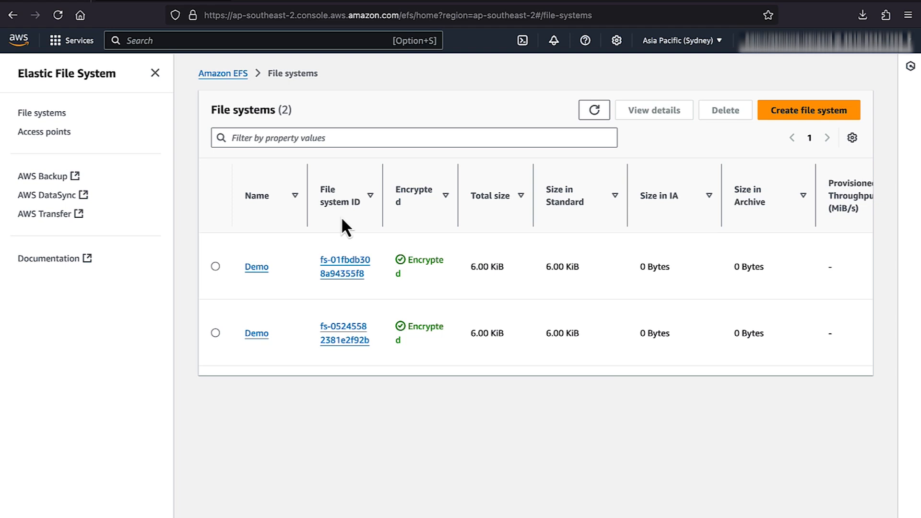
pyautogui.moveTo(301, 272)
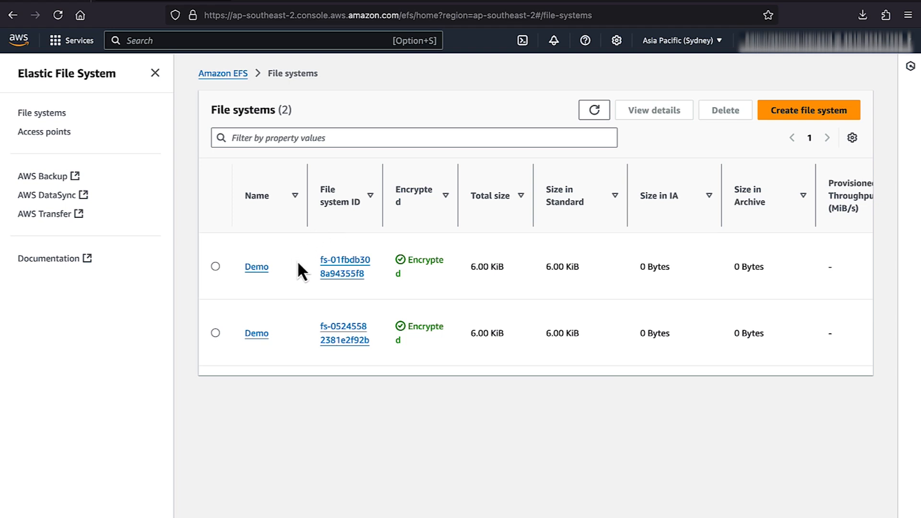